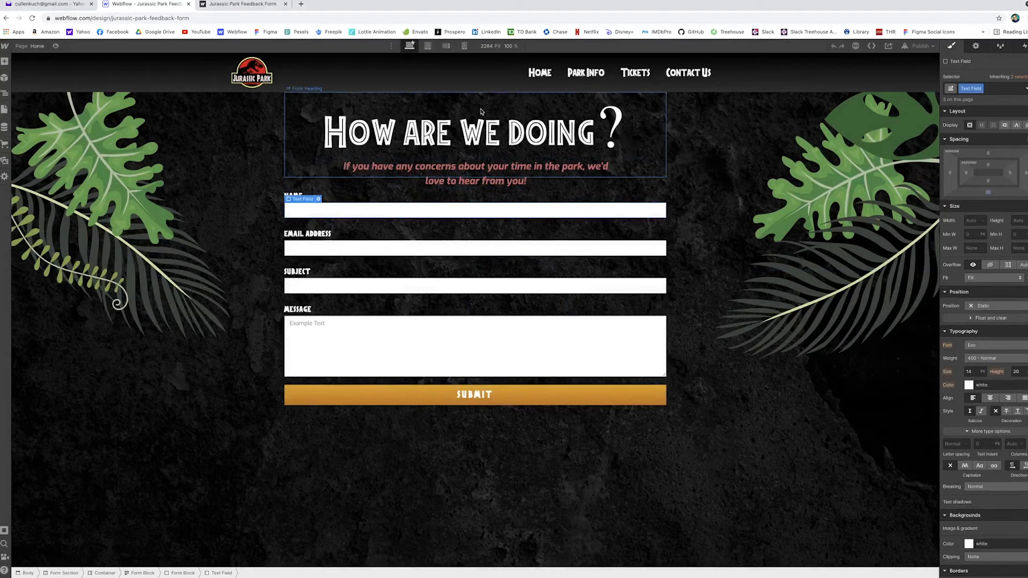
# Step: Mark the Name field required, then confirm the Email field is required with Type Email
pyautogui.click(293, 195)
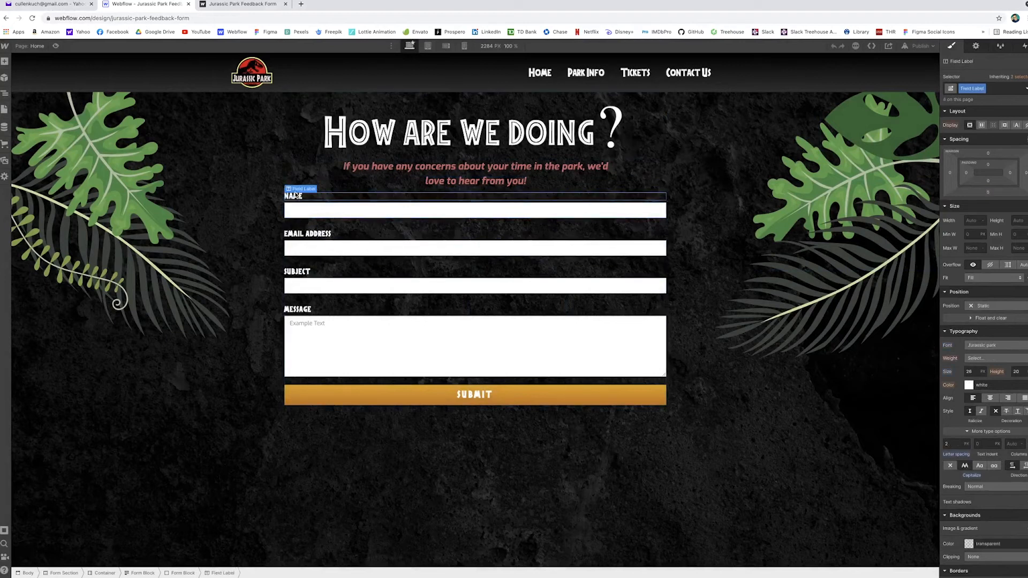
pyautogui.click(474, 210)
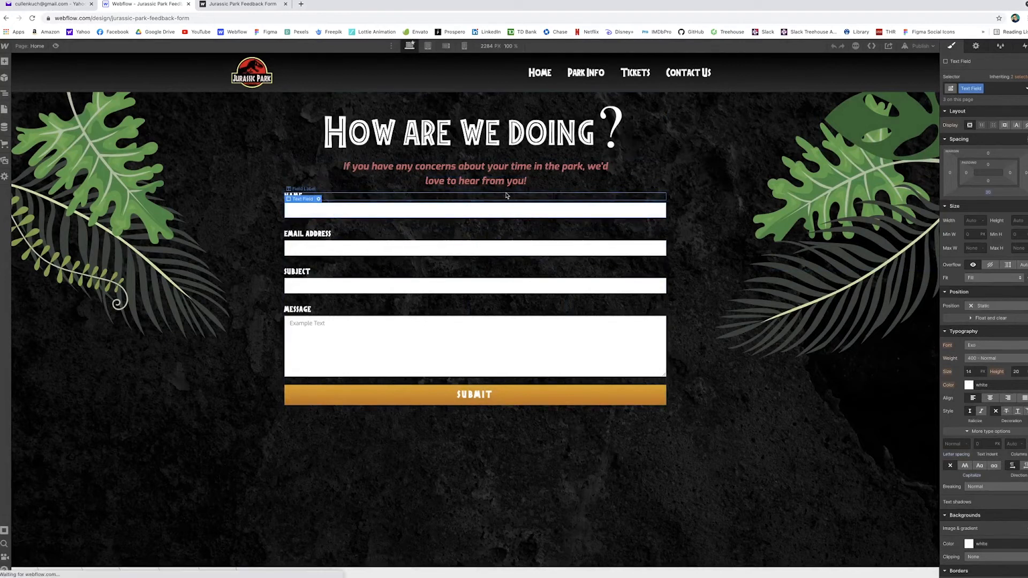
pyautogui.click(976, 46)
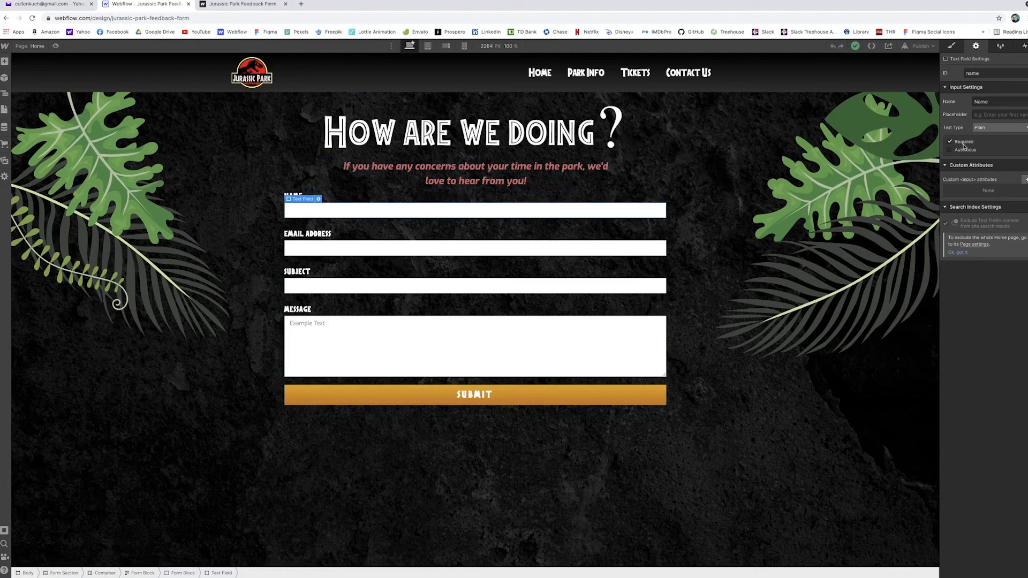
pyautogui.click(308, 234)
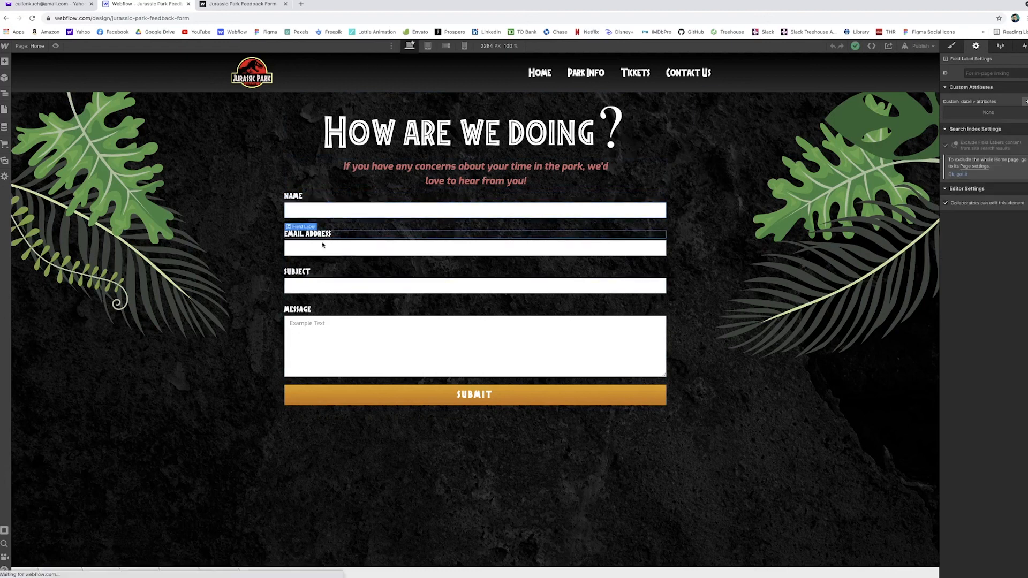
pyautogui.click(474, 247)
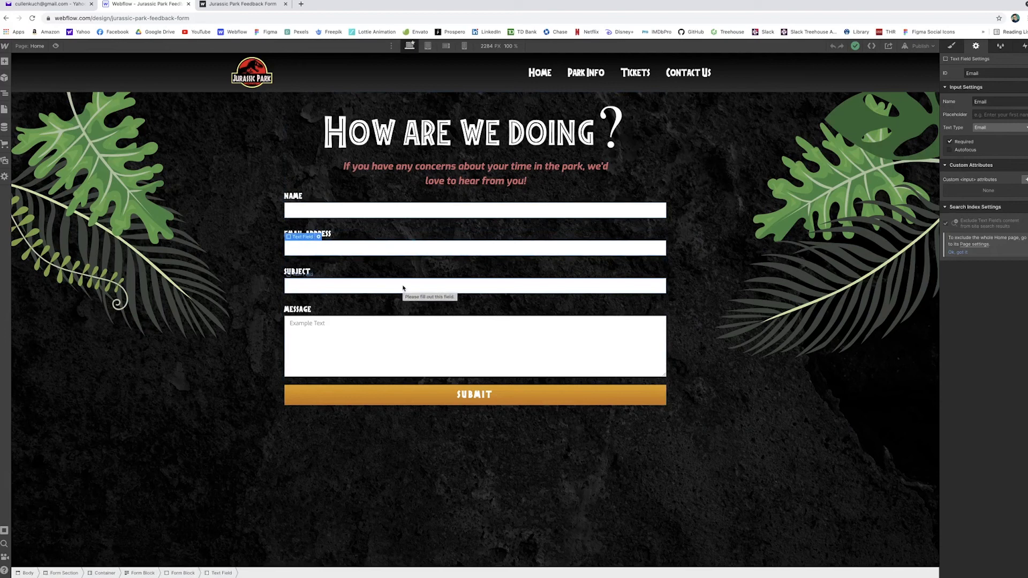